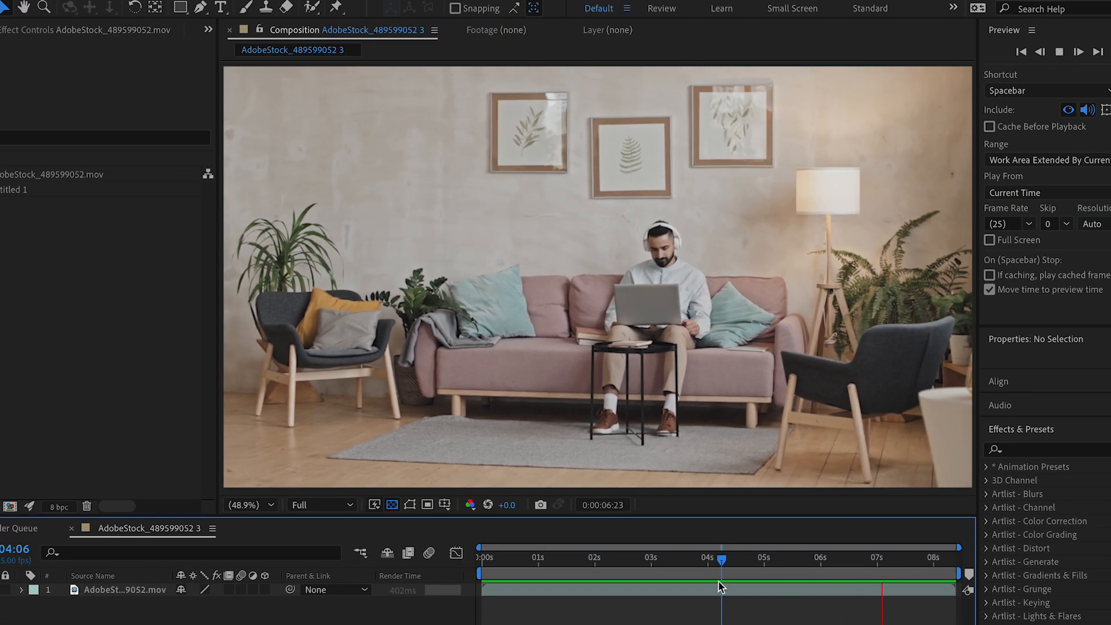
# Step: Select the wall pictures and furniture and Generative Fill them into a 'clean plate' layer
pyautogui.click(647, 558)
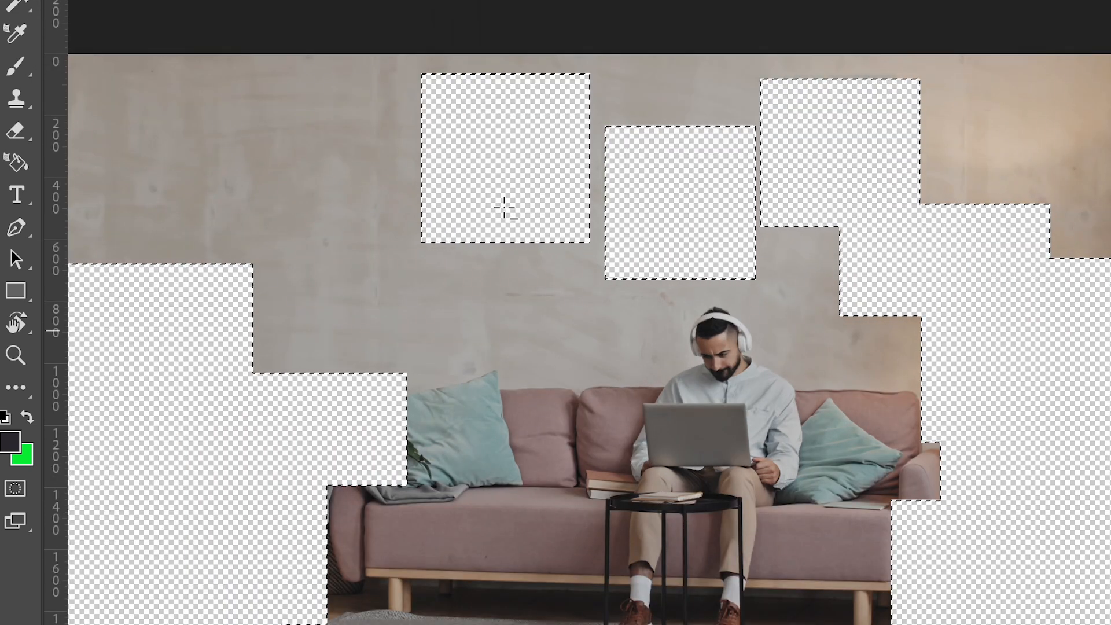
pyautogui.moveTo(584, 433); pyautogui.dragTo(779, 514)
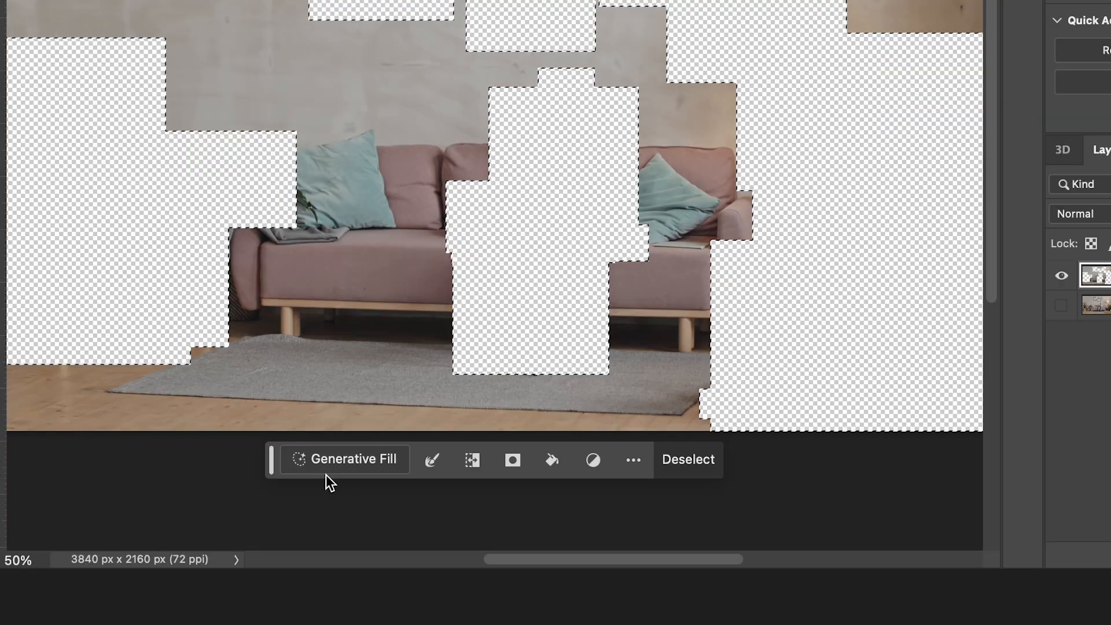
pyautogui.click(352, 458)
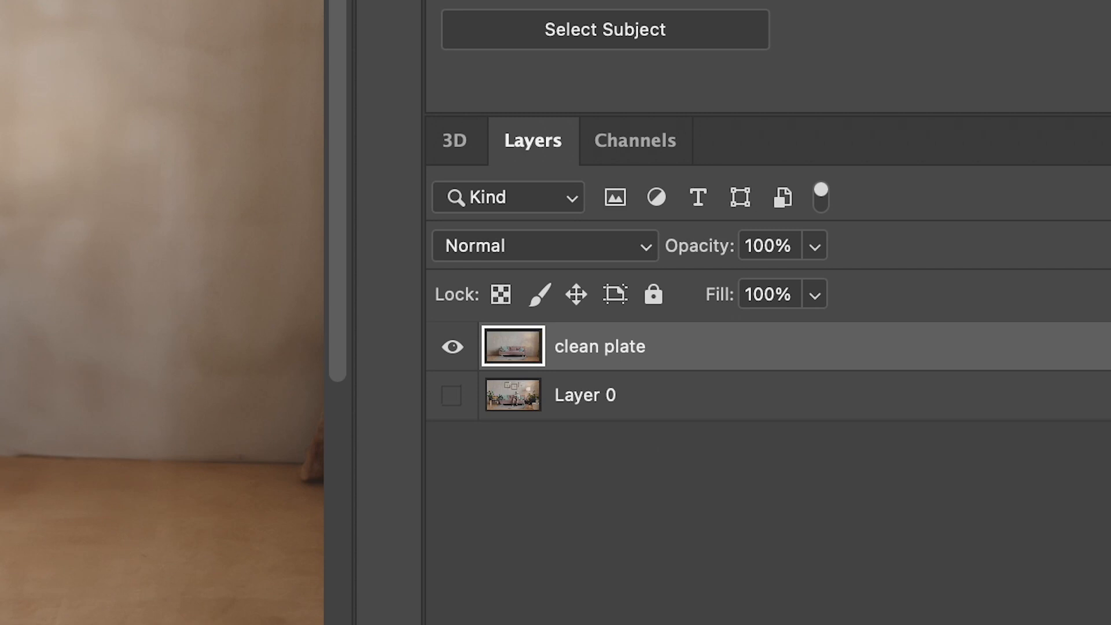
# Step: Marquee the first wall picture from the original photo, refine its edges, and copy it to 'picture 1'
pyautogui.click(452, 394)
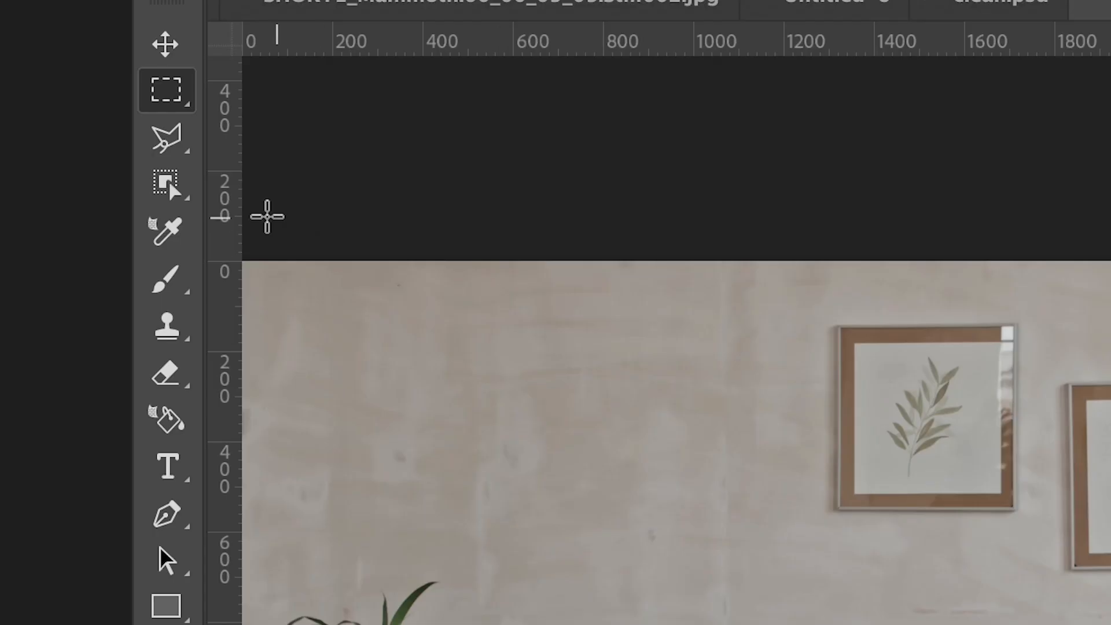
pyautogui.click(166, 184)
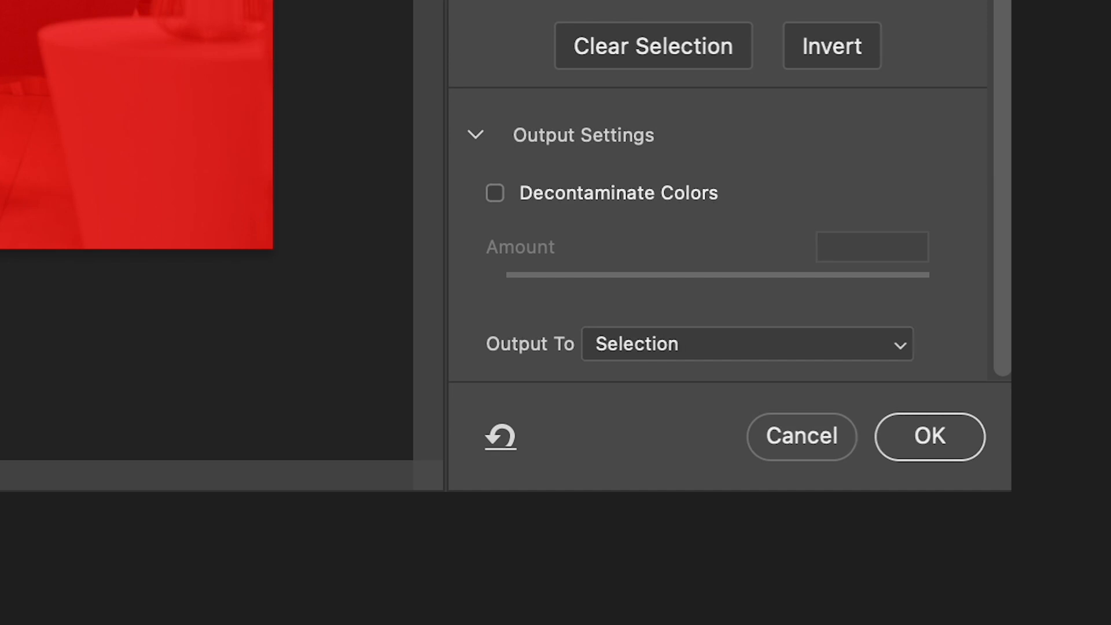
pyautogui.click(745, 344)
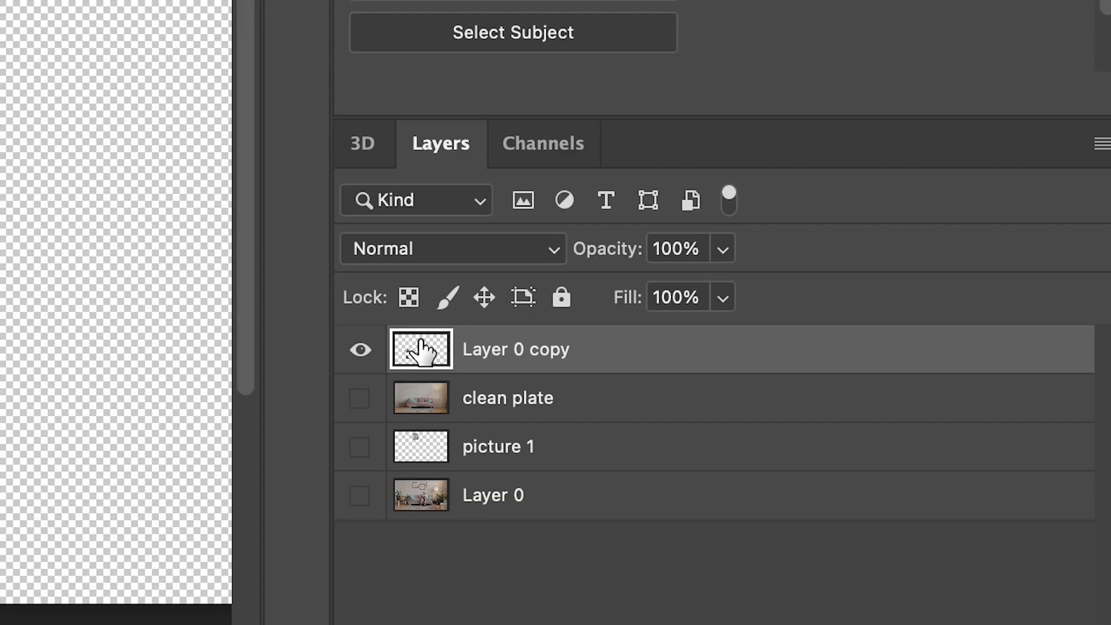
# Step: Generative Fill the plant's missing lower part on the copied layer and browse variations
pyautogui.click(360, 397)
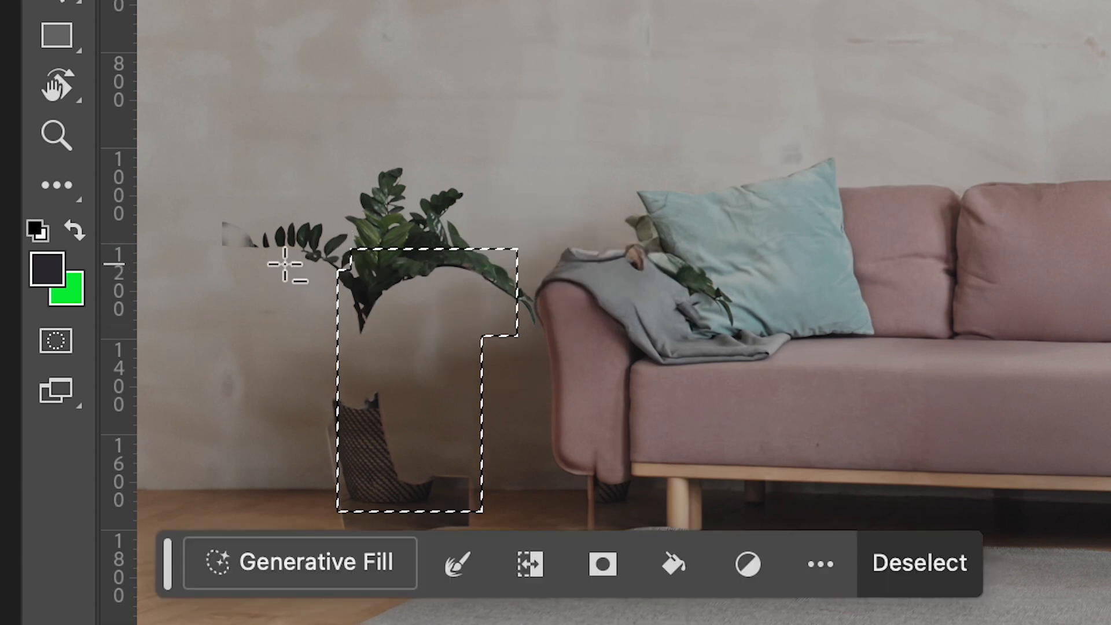
pyautogui.click(300, 562)
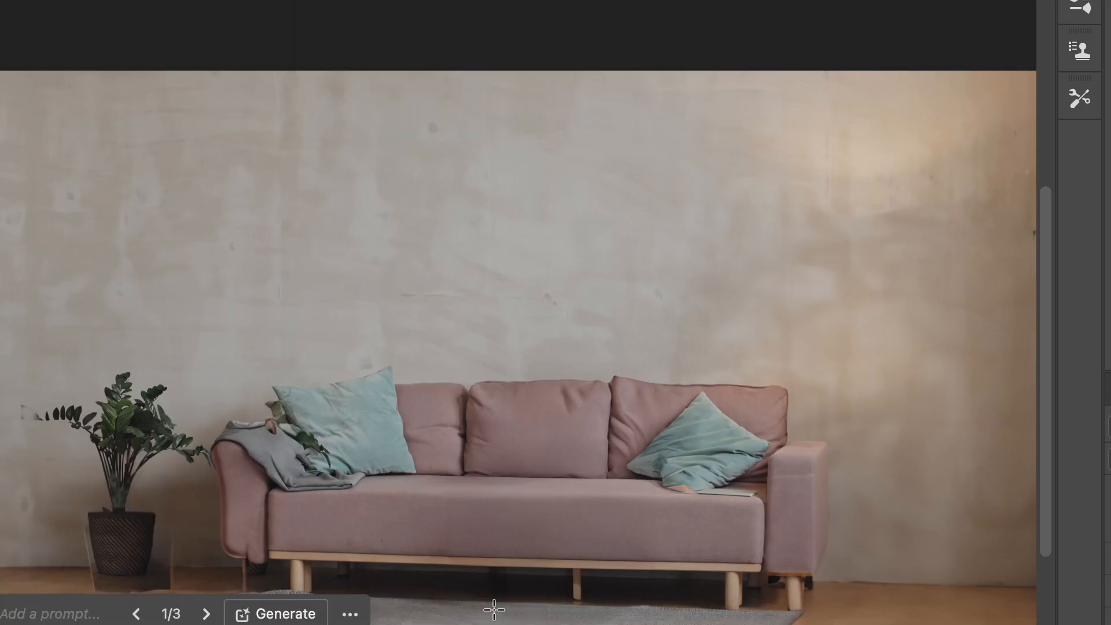
pyautogui.click(206, 614)
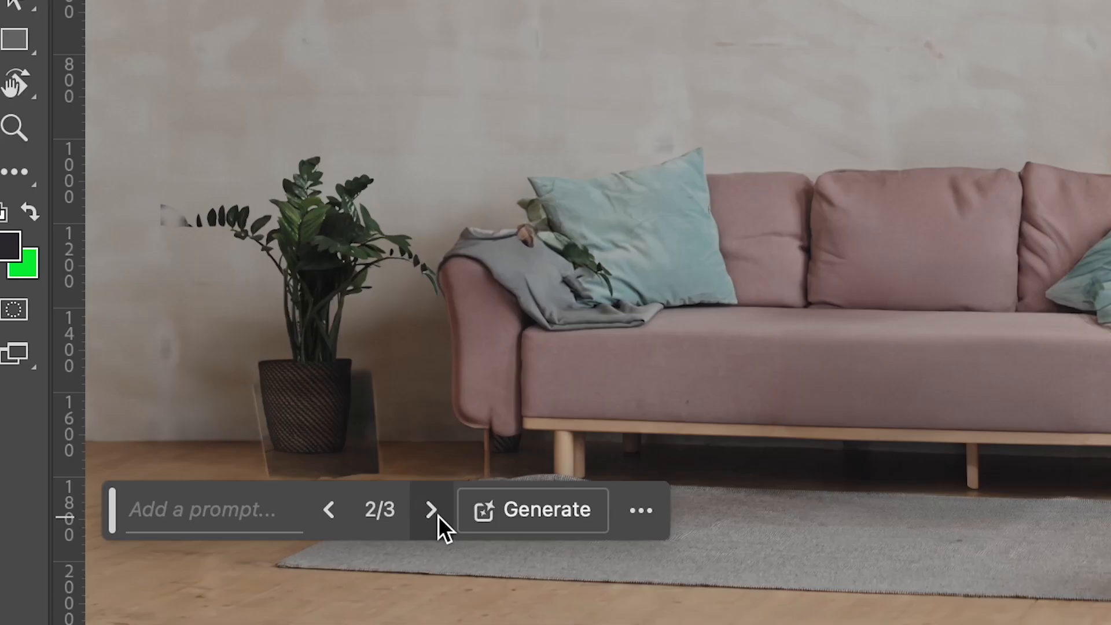
pyautogui.click(433, 509)
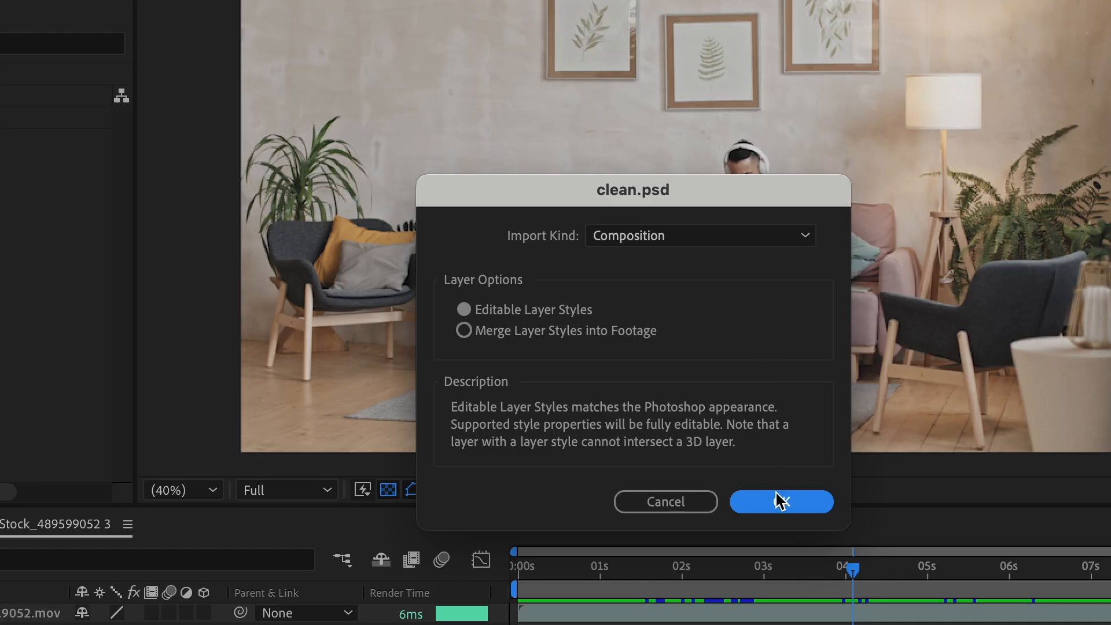
# Step: Import clean.psd as a Composition with Editable Layer Styles
pyautogui.click(780, 502)
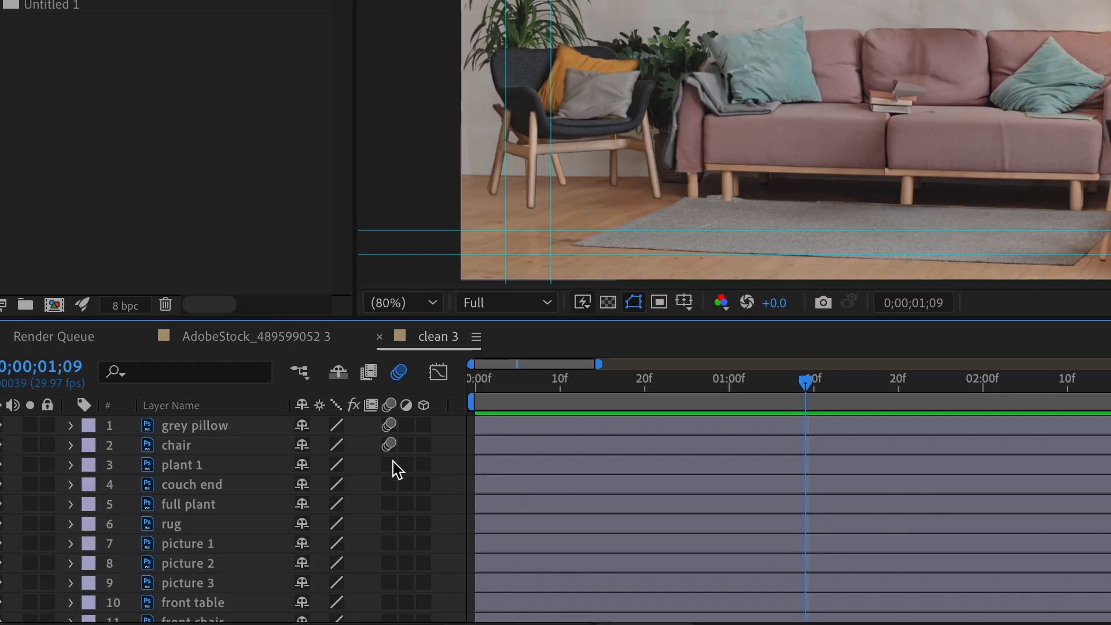
# Step: Stagger the front chair, lamp, lamp shadow and rug layers in clean 2 and preview the animation
pyautogui.scroll(-3)
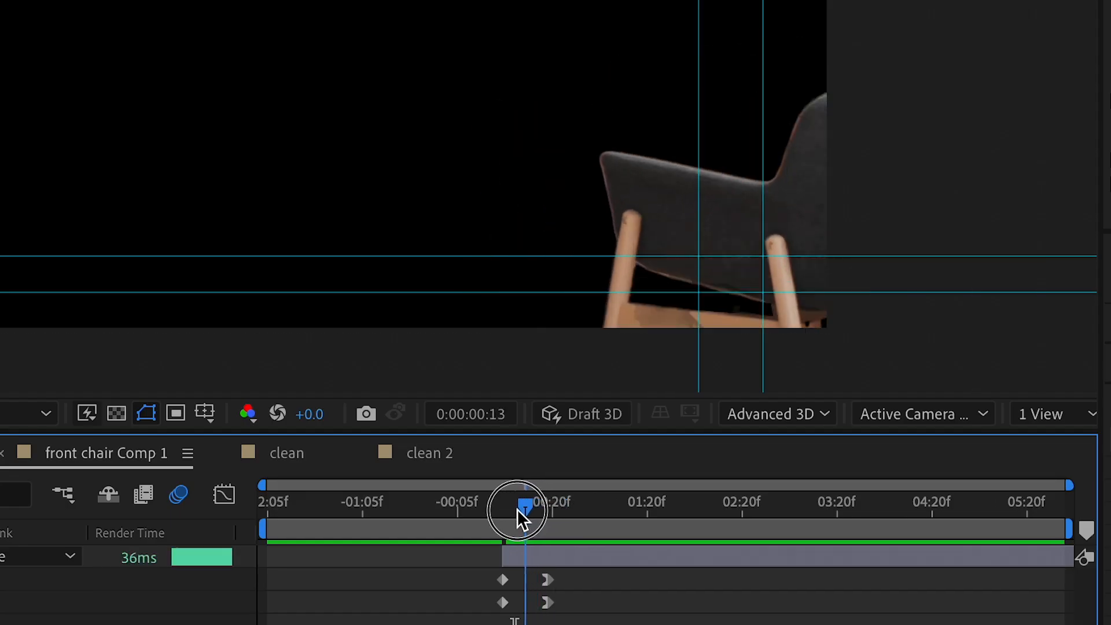
pyautogui.moveTo(517, 504); pyautogui.dragTo(505, 504)
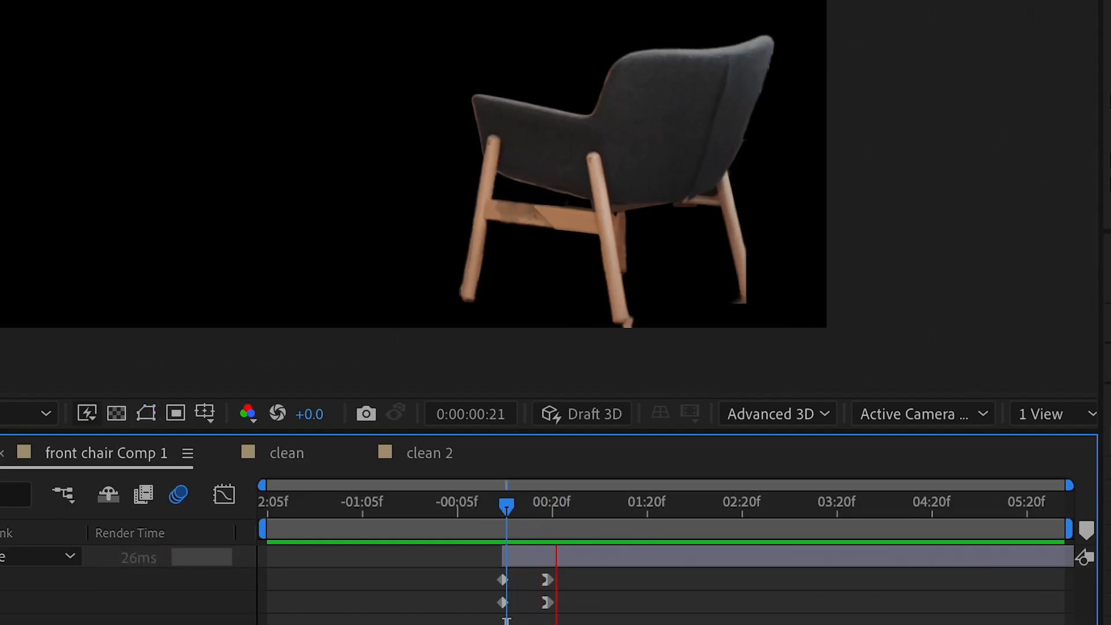
pyautogui.click(429, 452)
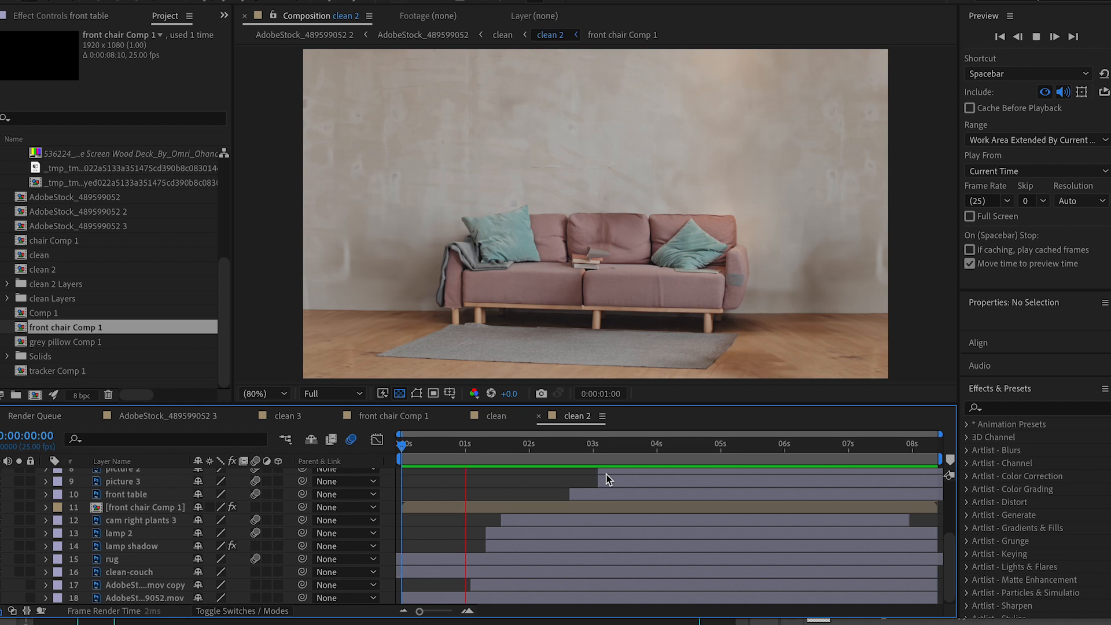
# Step: Run Track Camera on the man-on-sofa slider footage in its composition
pyautogui.click(577, 459)
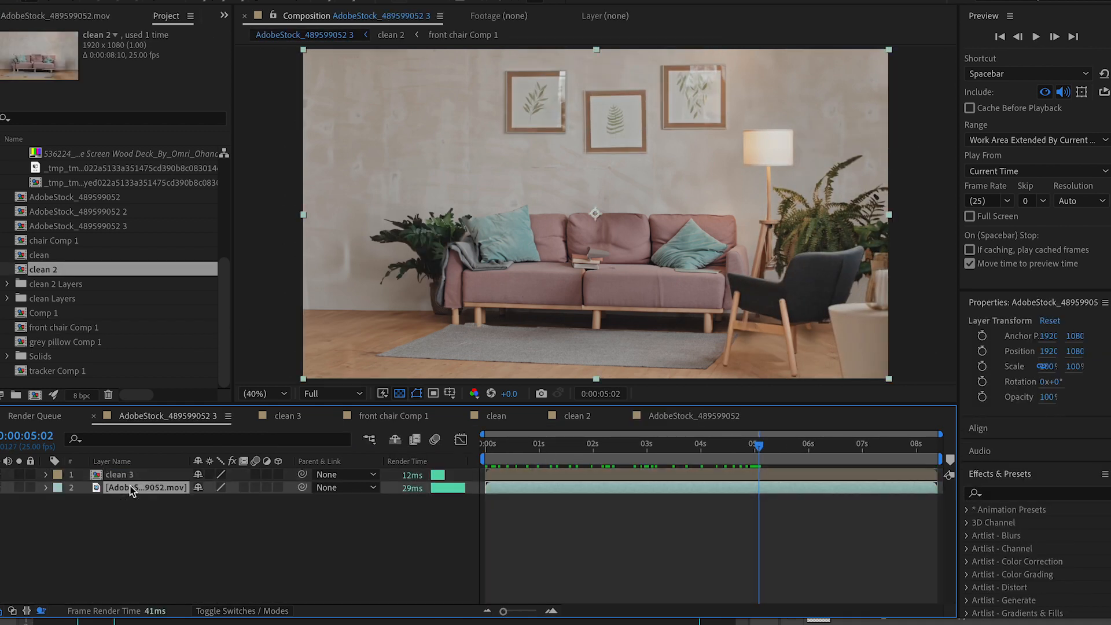
pyautogui.rightClick(145, 486)
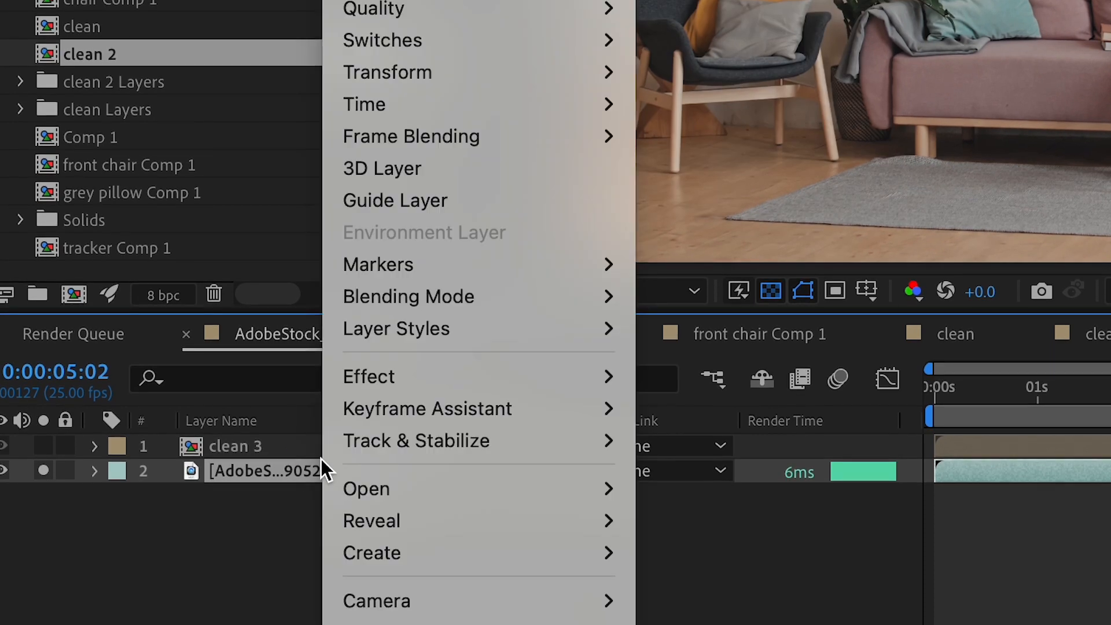
pyautogui.moveTo(416, 439)
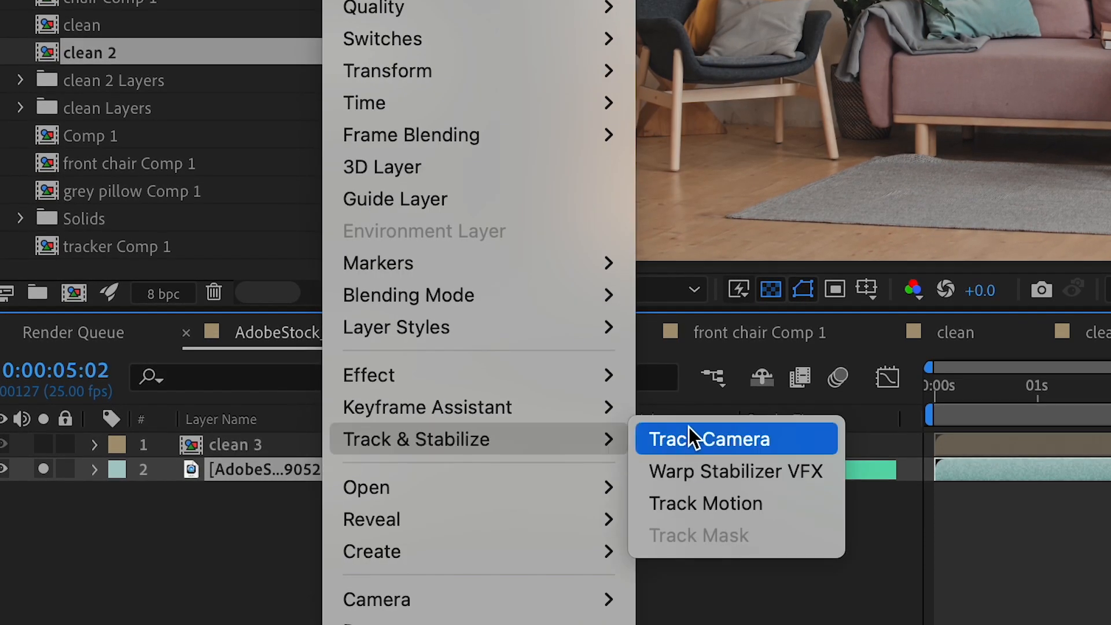
pyautogui.click(710, 438)
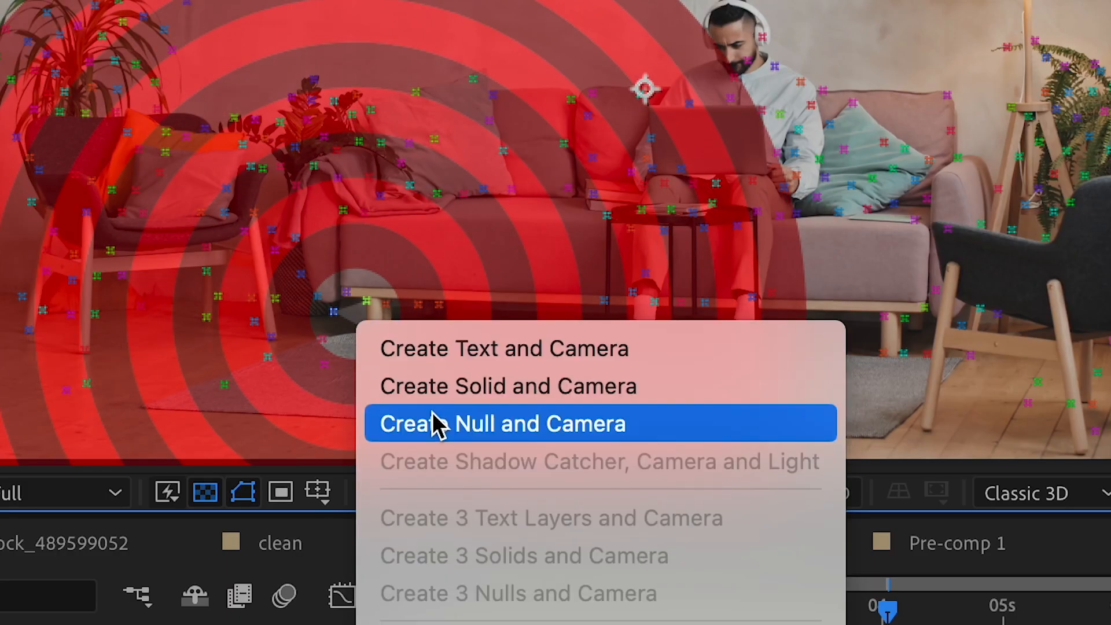
# Step: Create Track Null 1 and camera, parent 3D clean 3 to it, and move tracker 2 on top
pyautogui.click(502, 423)
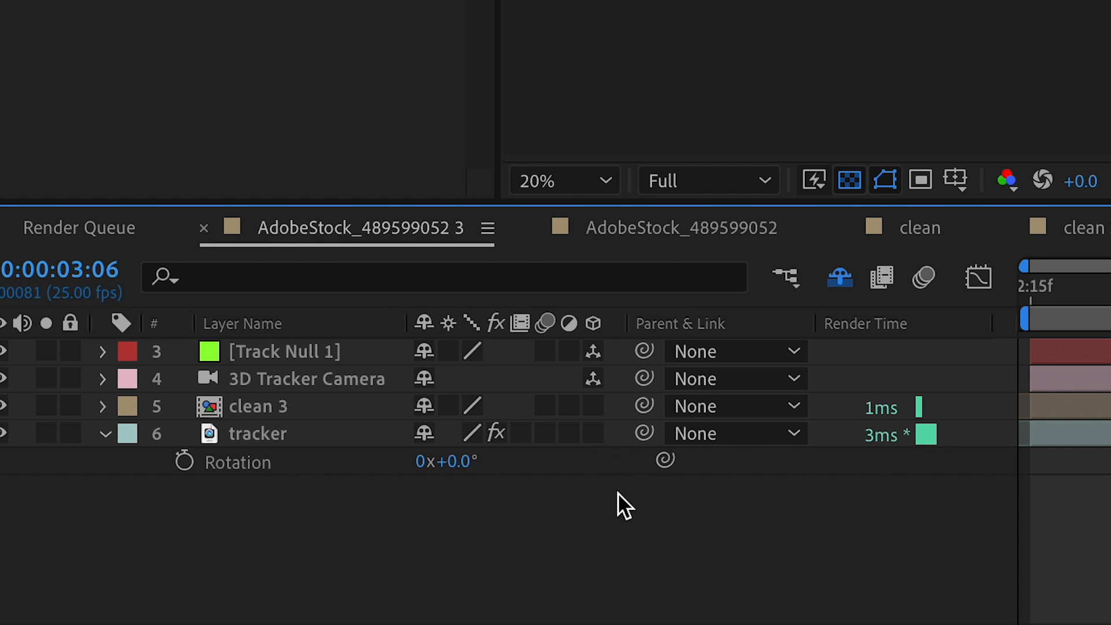
pyautogui.click(593, 405)
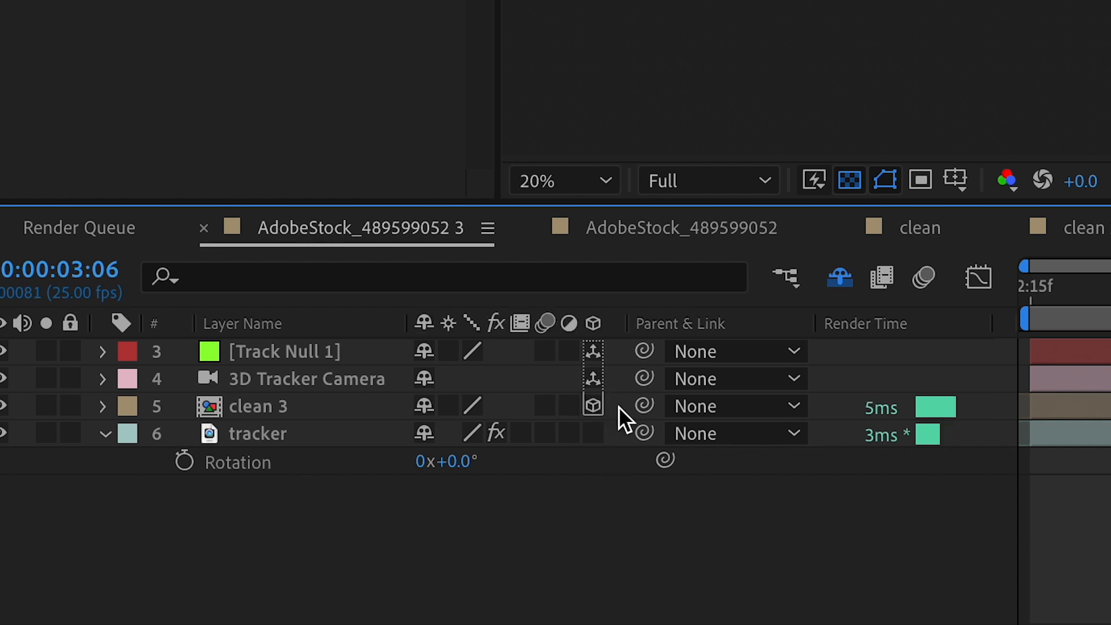
pyautogui.moveTo(591, 351); pyautogui.dragTo(641, 405)
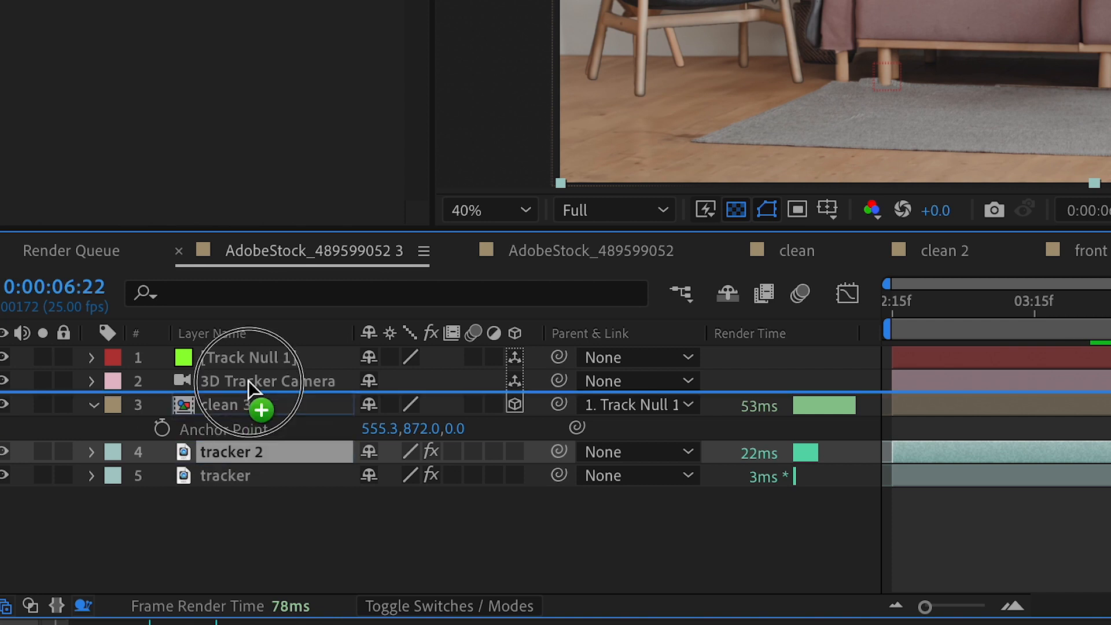
pyautogui.moveTo(234, 452); pyautogui.dragTo(234, 356)
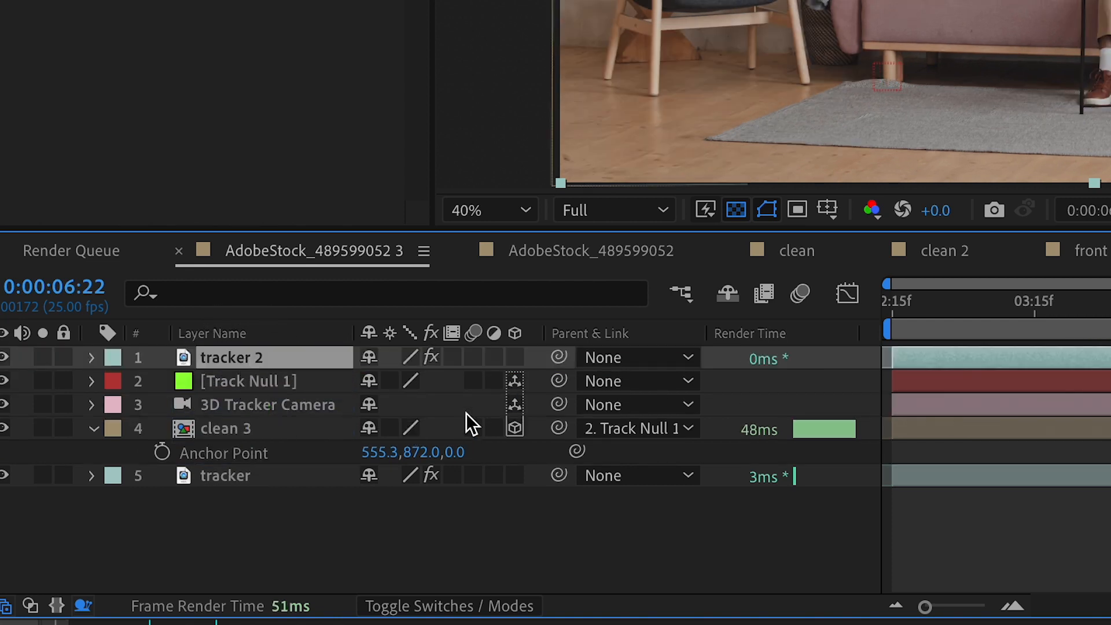